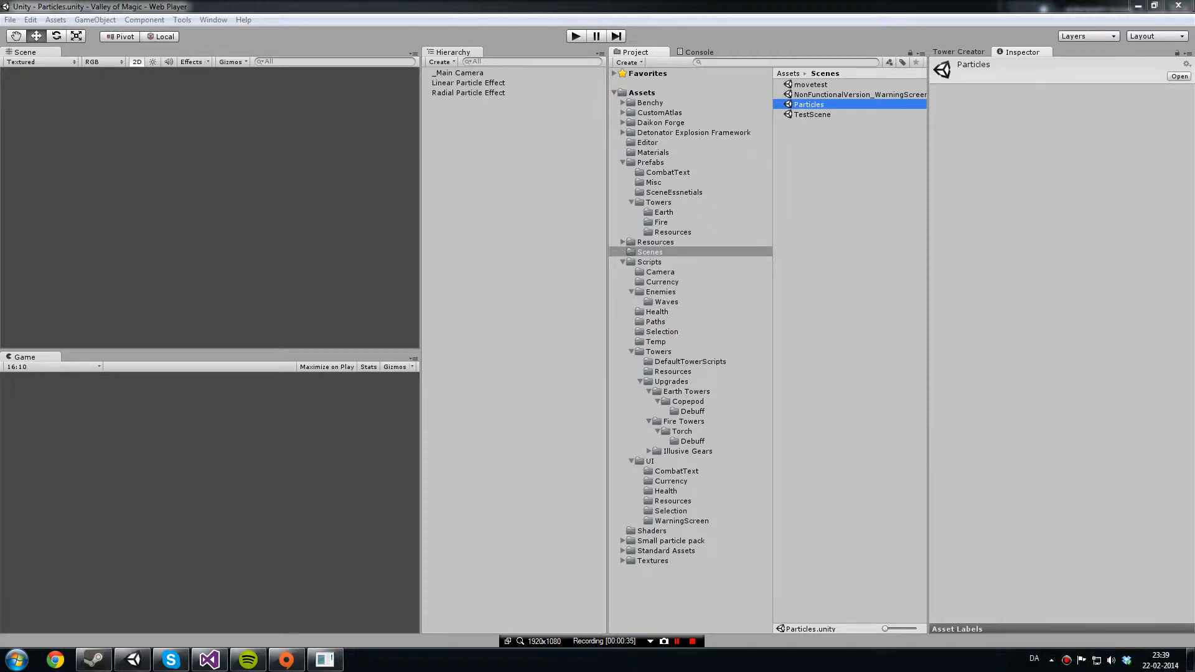
Select Linear Particle Effect and expand its Ellipsoid Particle Emitter and colour animation settings.
left_click(467, 82)
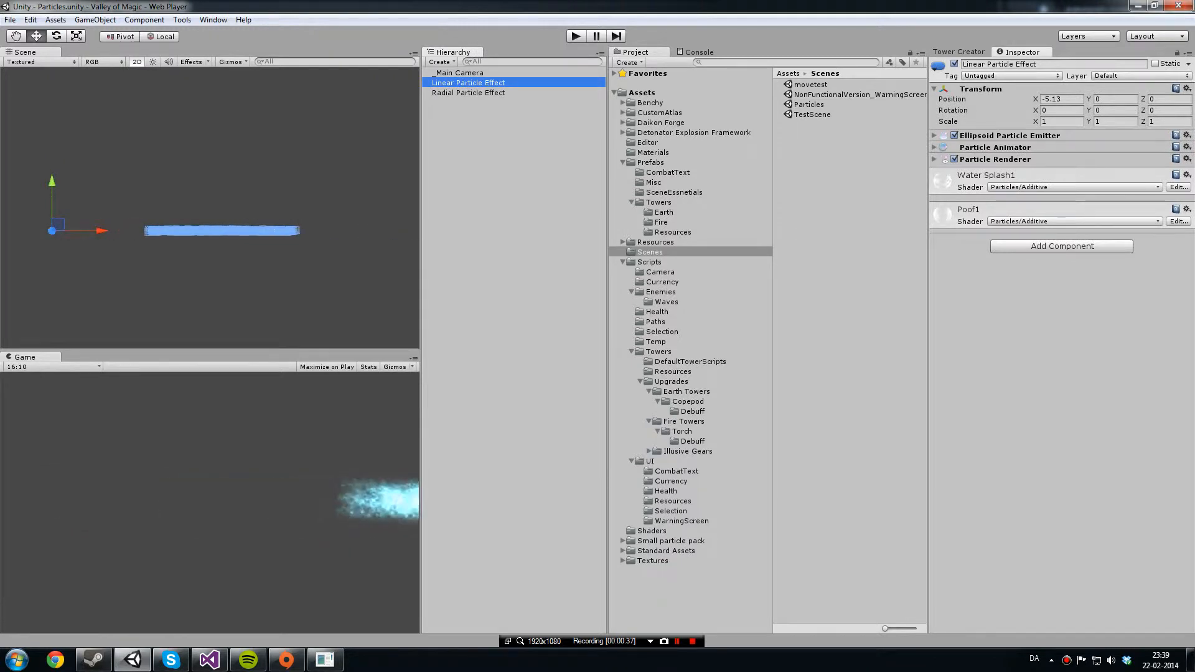
left_click(934, 135)
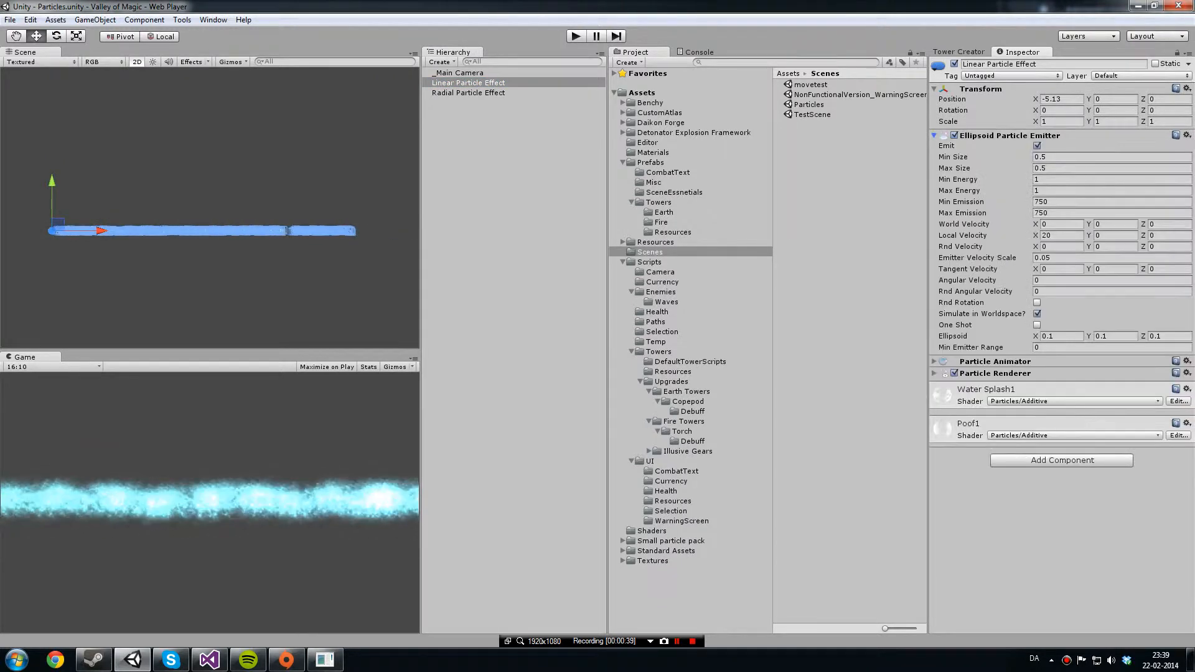
left_click(934, 360)
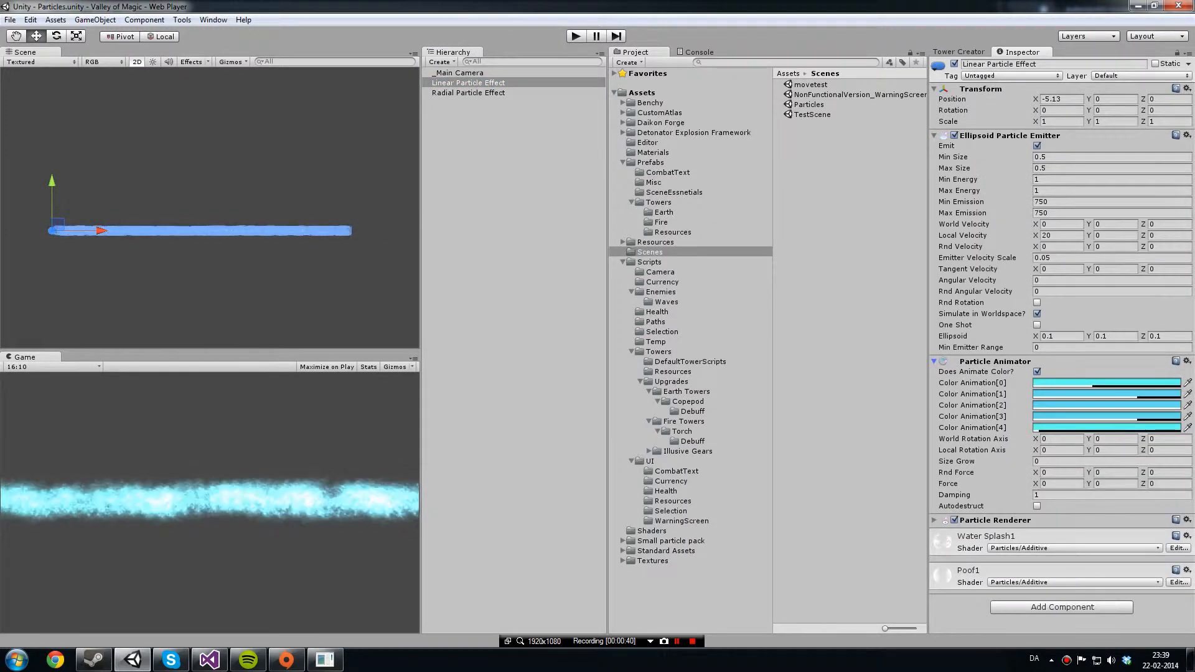
scroll("down", 3)
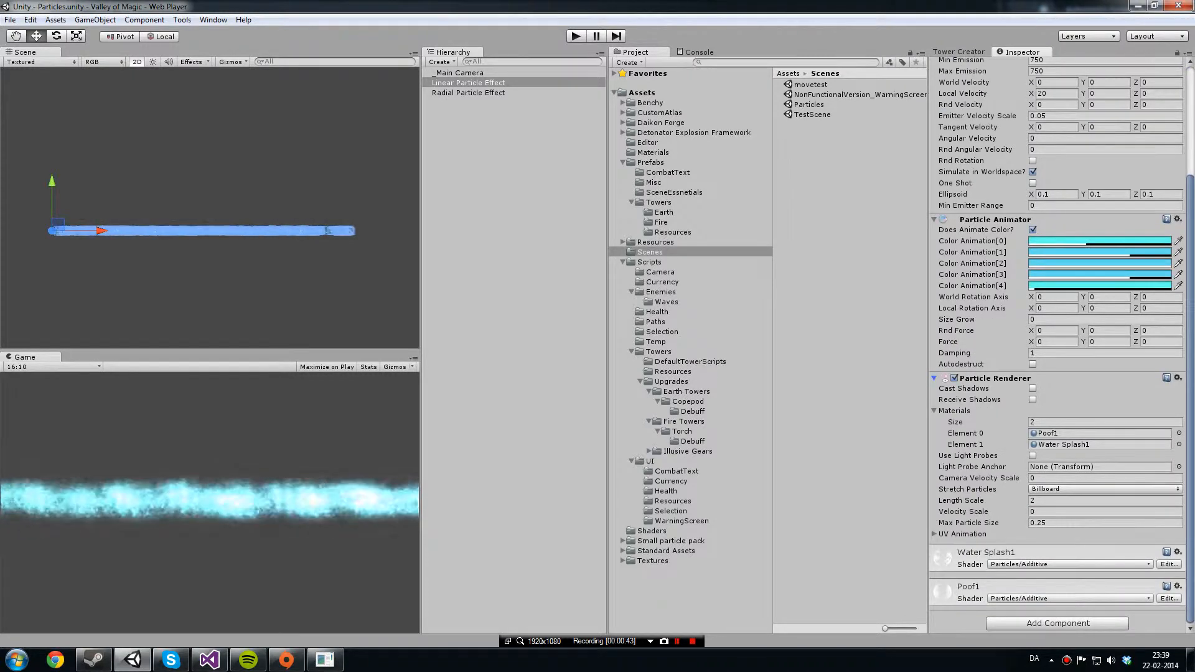
scroll("up", 3)
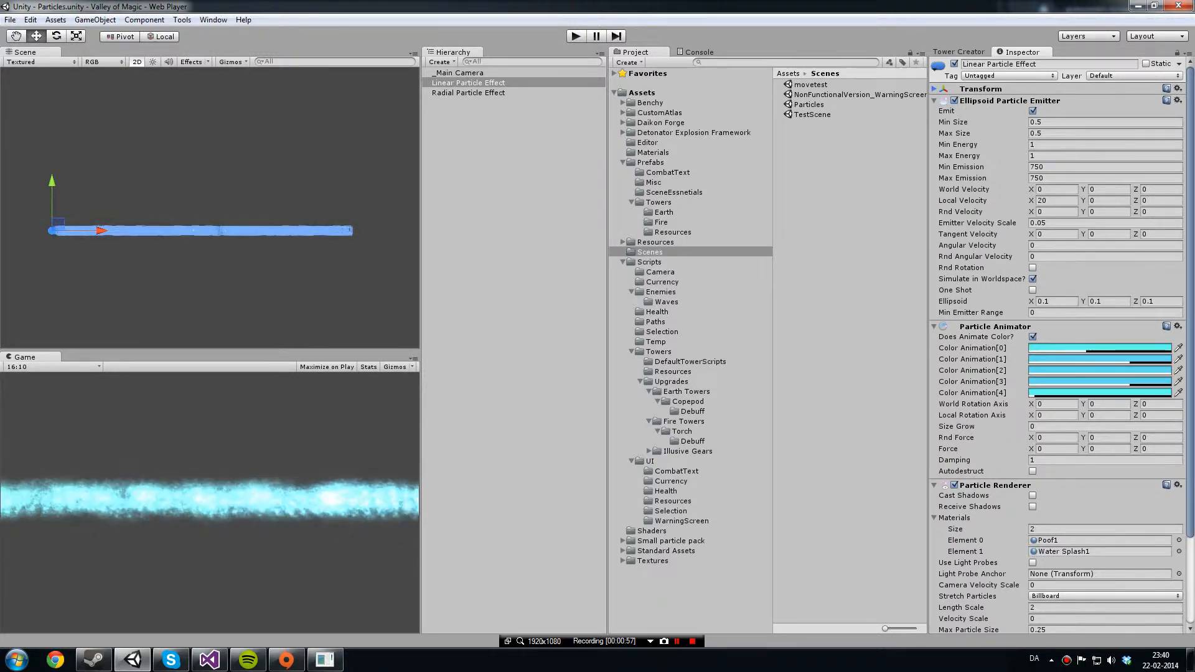
Scroll through the animator and renderer settings while the cyan particle stream plays.
scroll("down", 3)
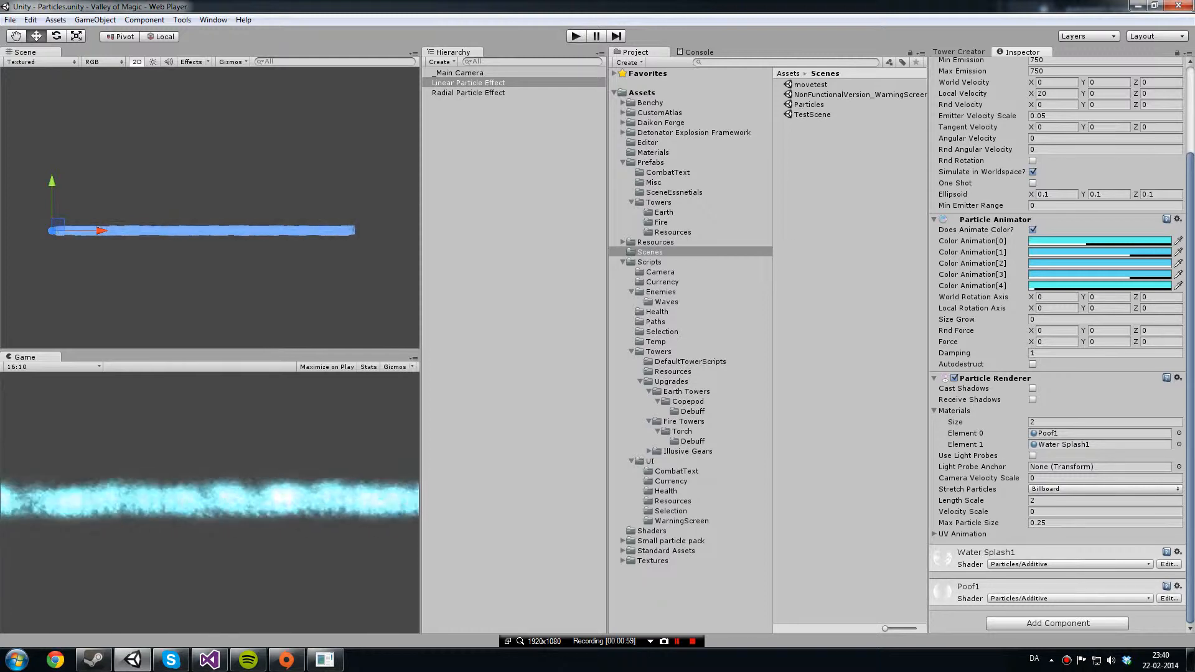
scroll("up", 3)
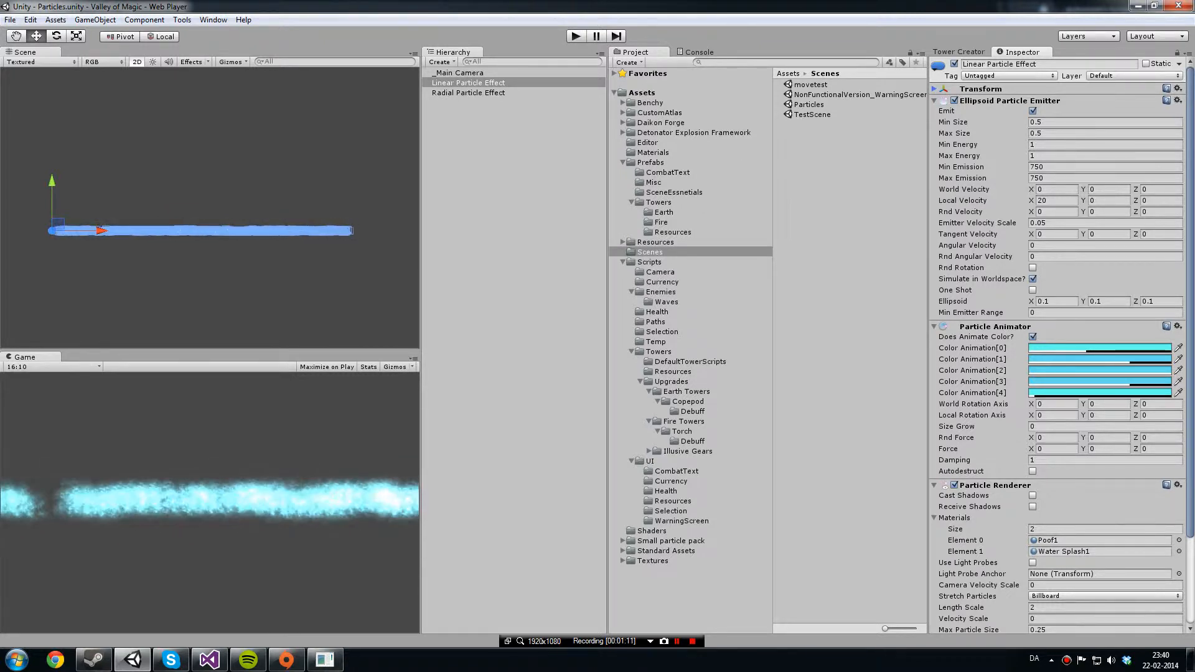
scroll("down", 3)
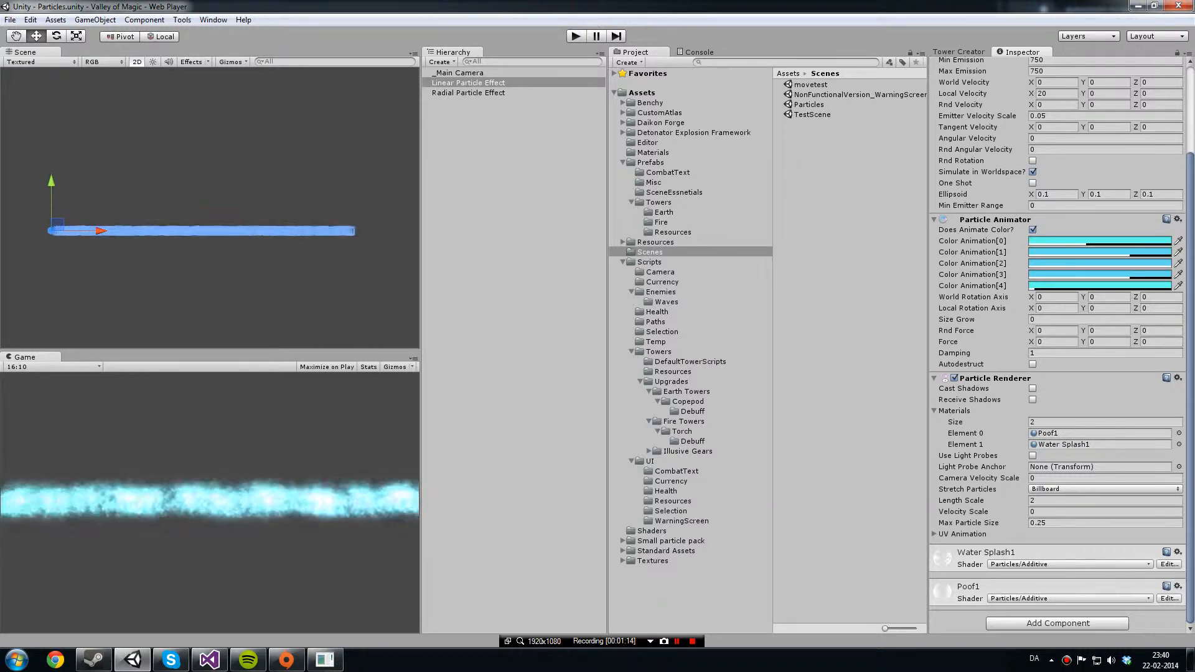
scroll("up", 3)
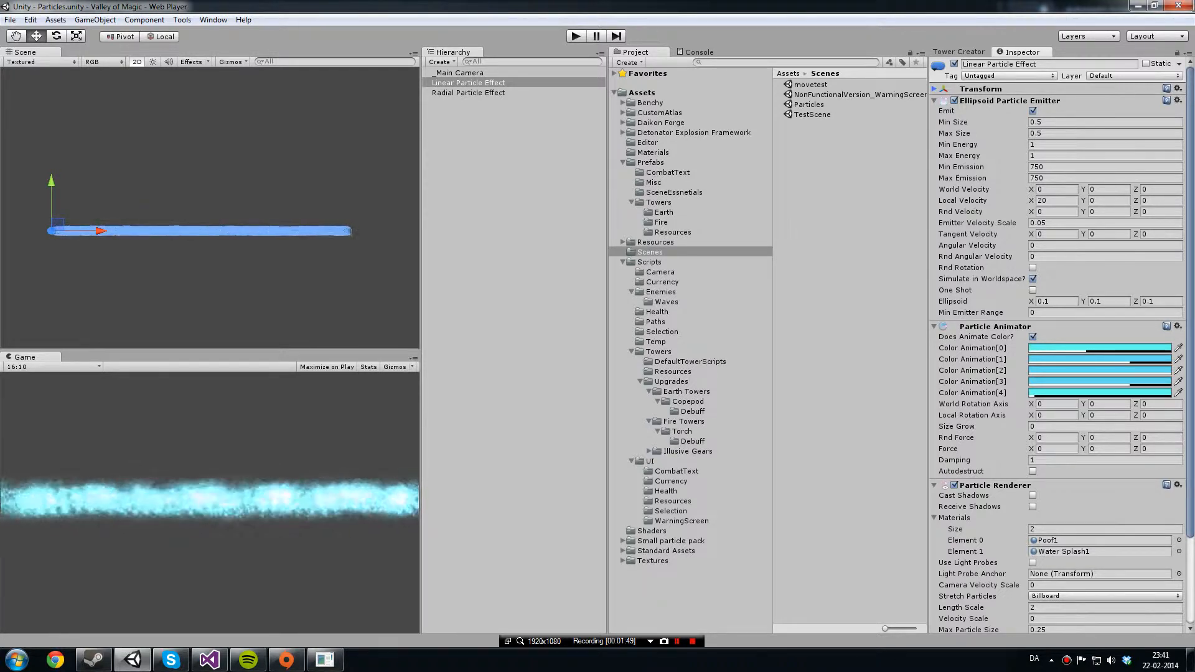
Untick Emit on the Linear Particle Effect and switch to the Radial Particle Effect's icy burst.
left_click(468, 92)
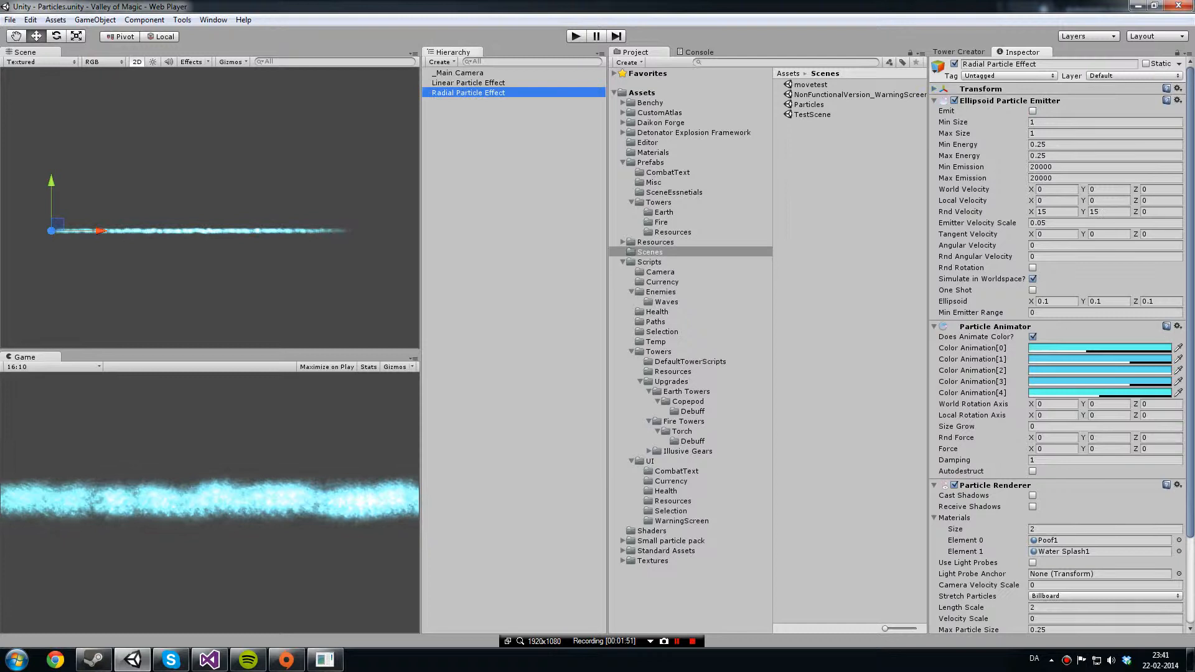
left_click(468, 82)
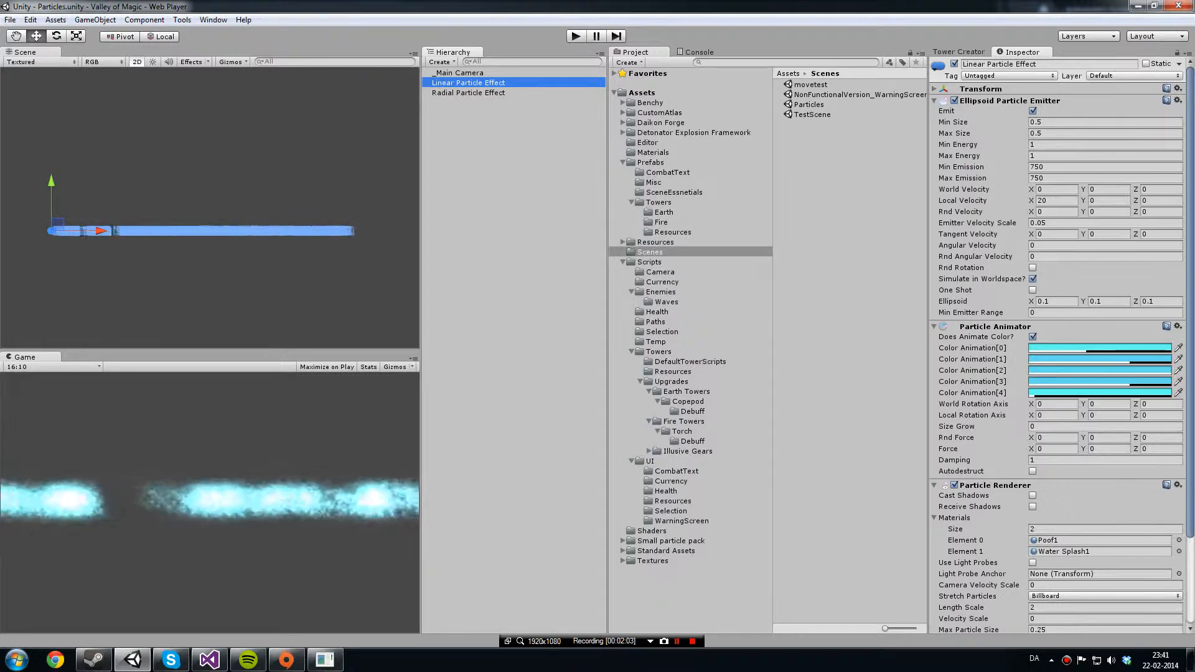
left_click(1033, 110)
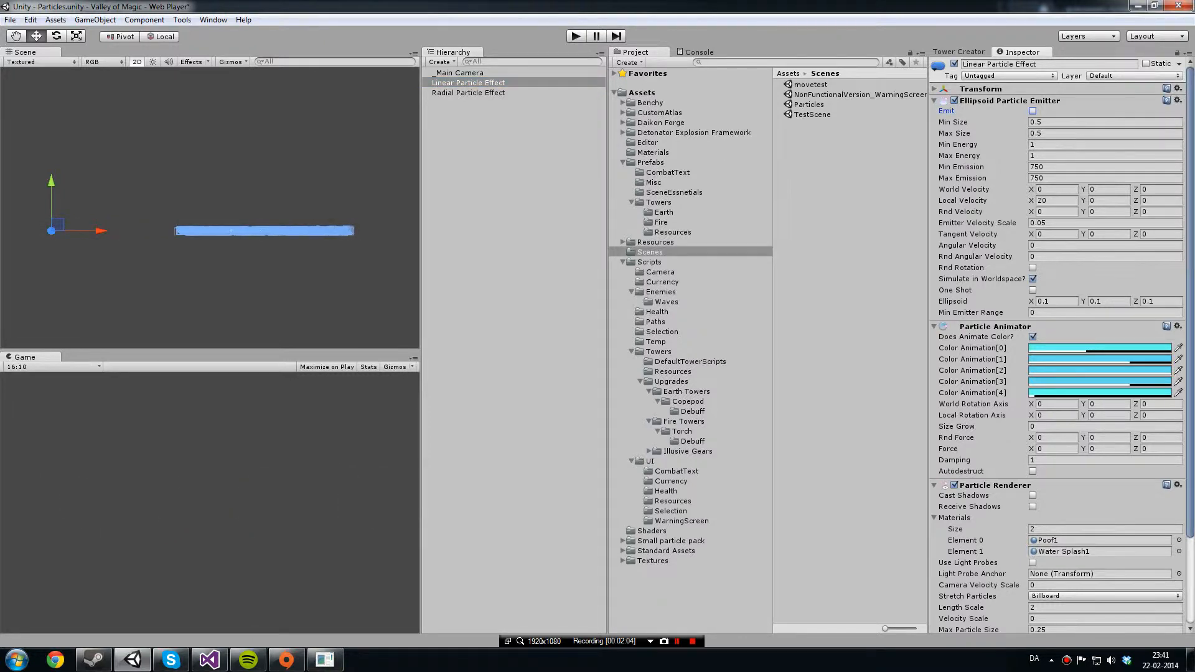
left_click(469, 92)
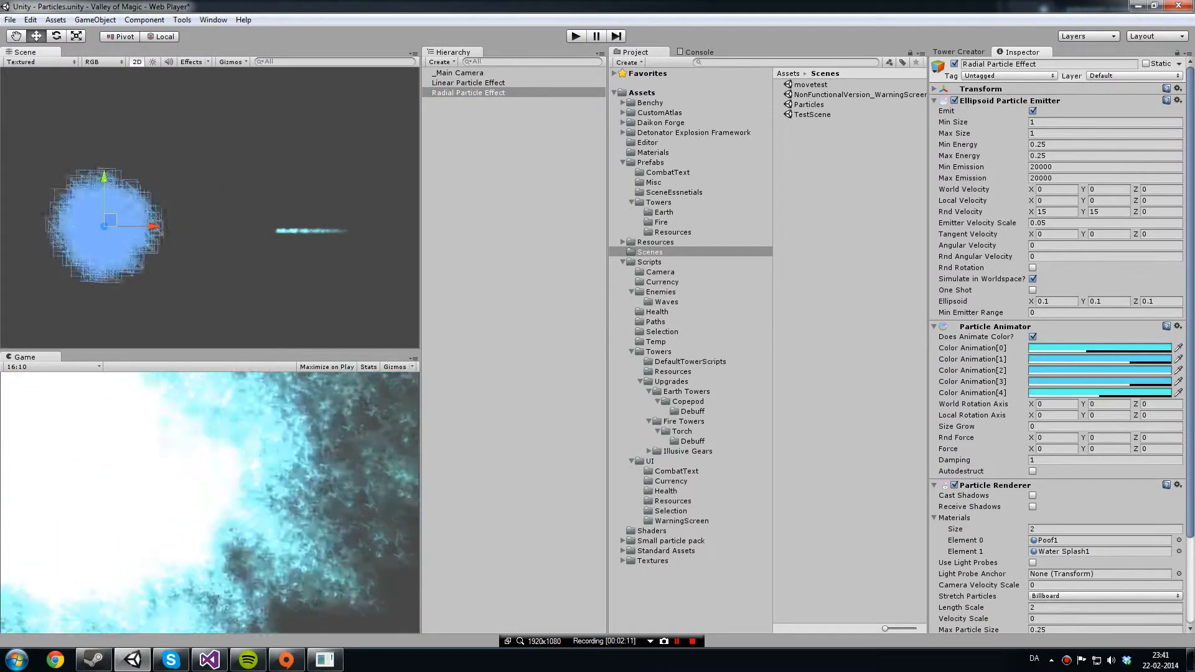
Check the Main Camera, then untick Emit on the Radial Particle Effect to stop its burst.
left_click(458, 72)
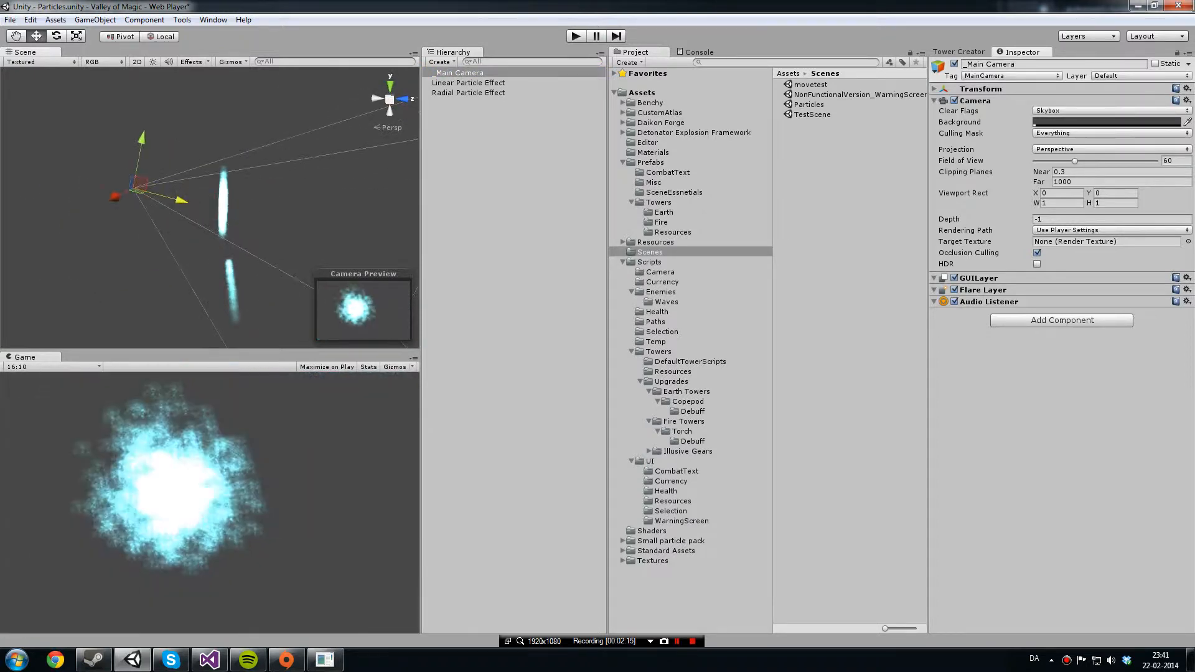
left_click(469, 92)
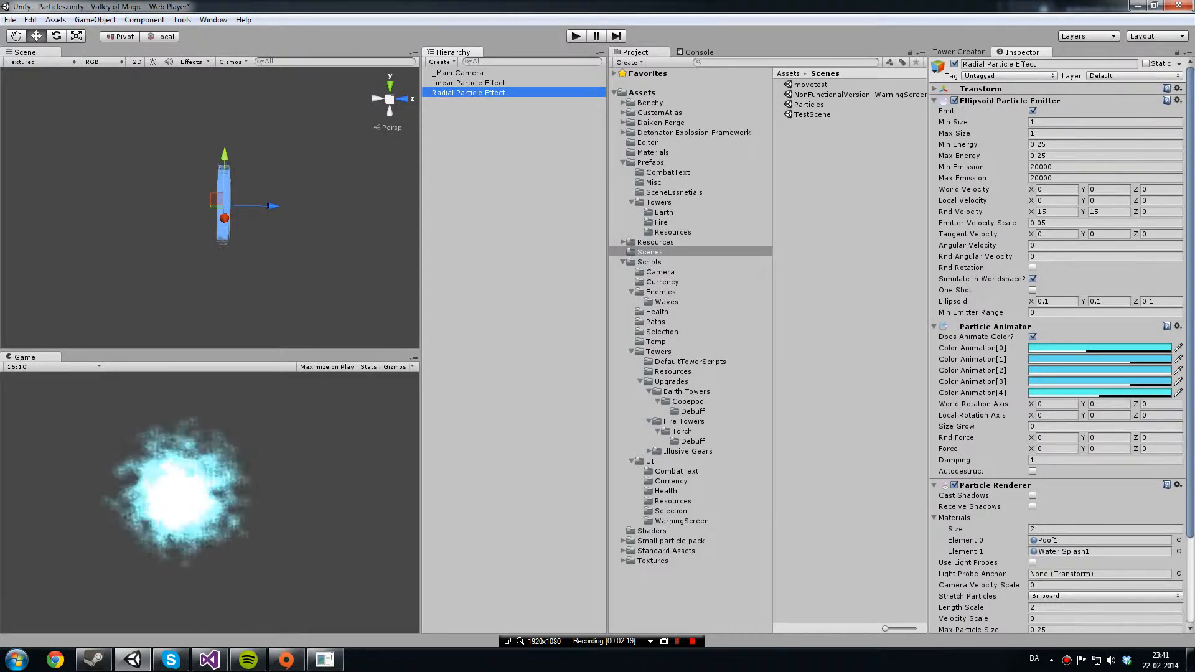
left_click(1032, 111)
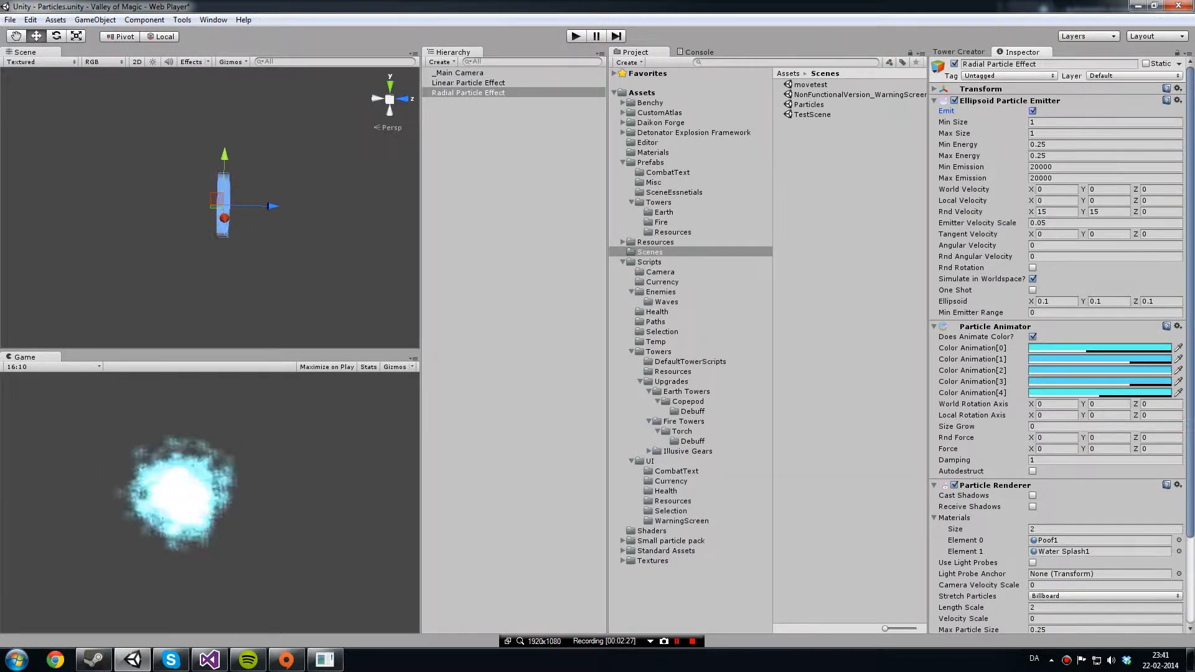
scroll("down", 3)
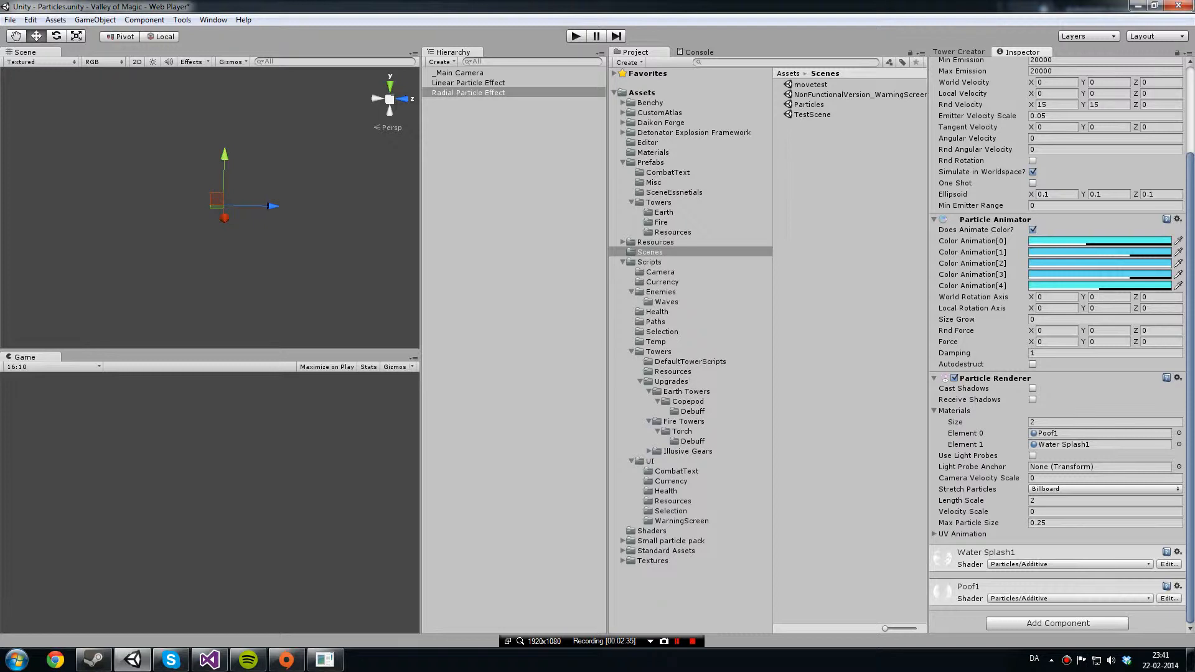
scroll("up", 3)
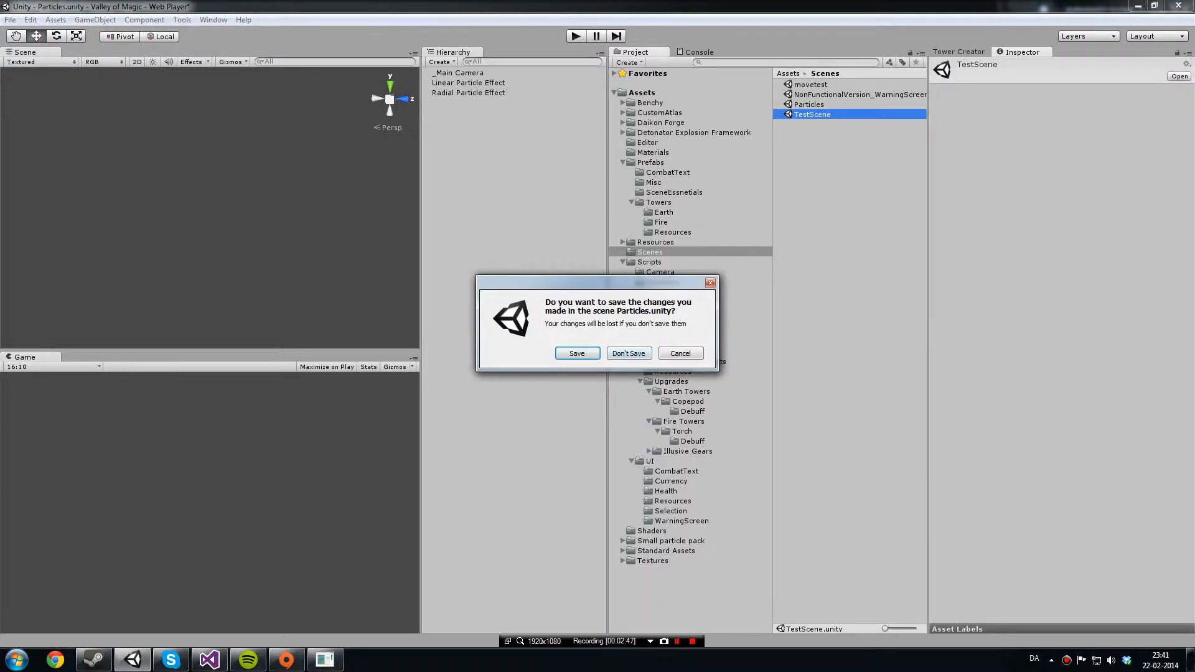
Answer the Particles.unity save prompt, drop the Torch prefab into TestScene and select ParticleSystem01.
left_click(628, 353)
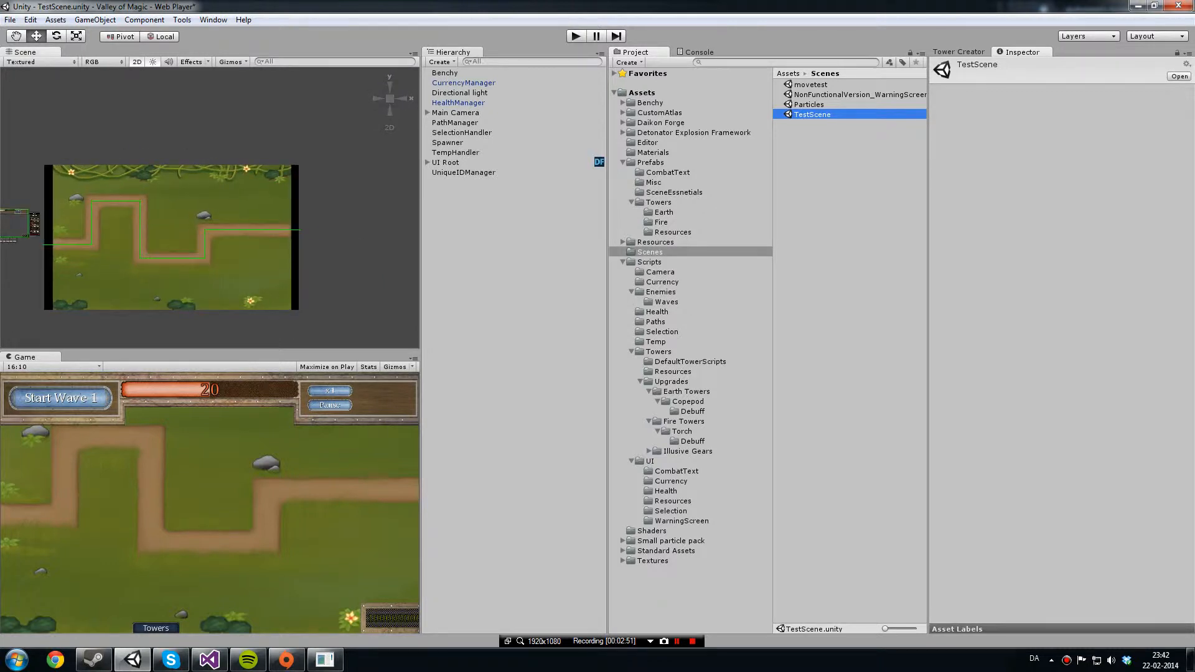
left_click(661, 222)
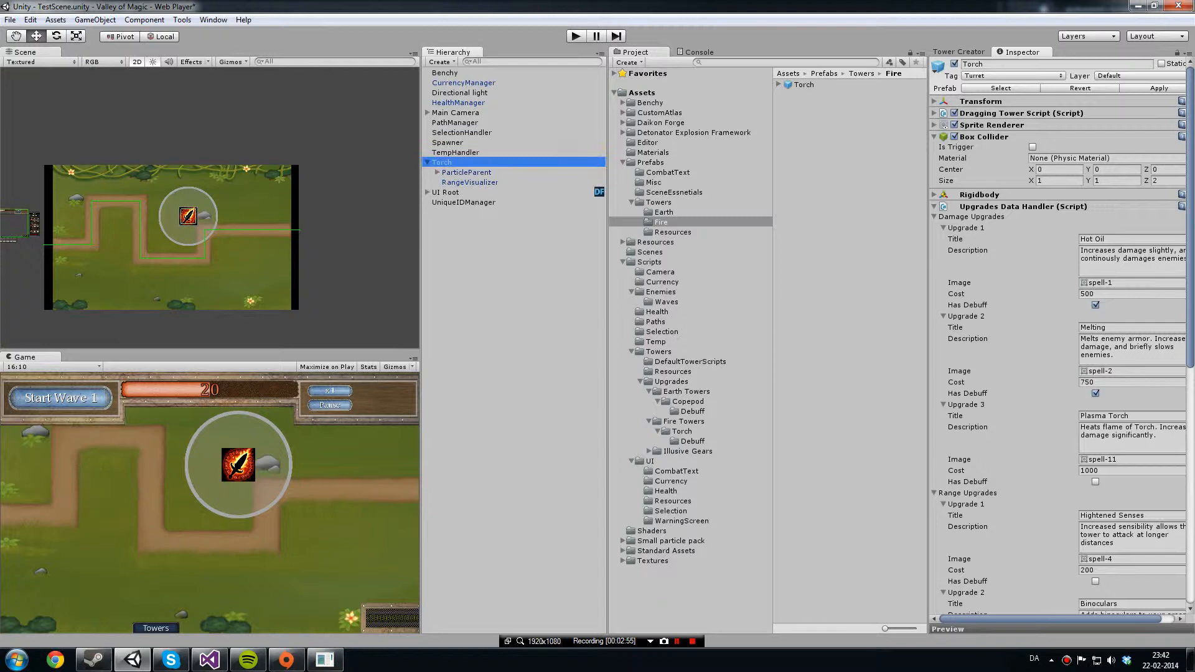
left_click(483, 182)
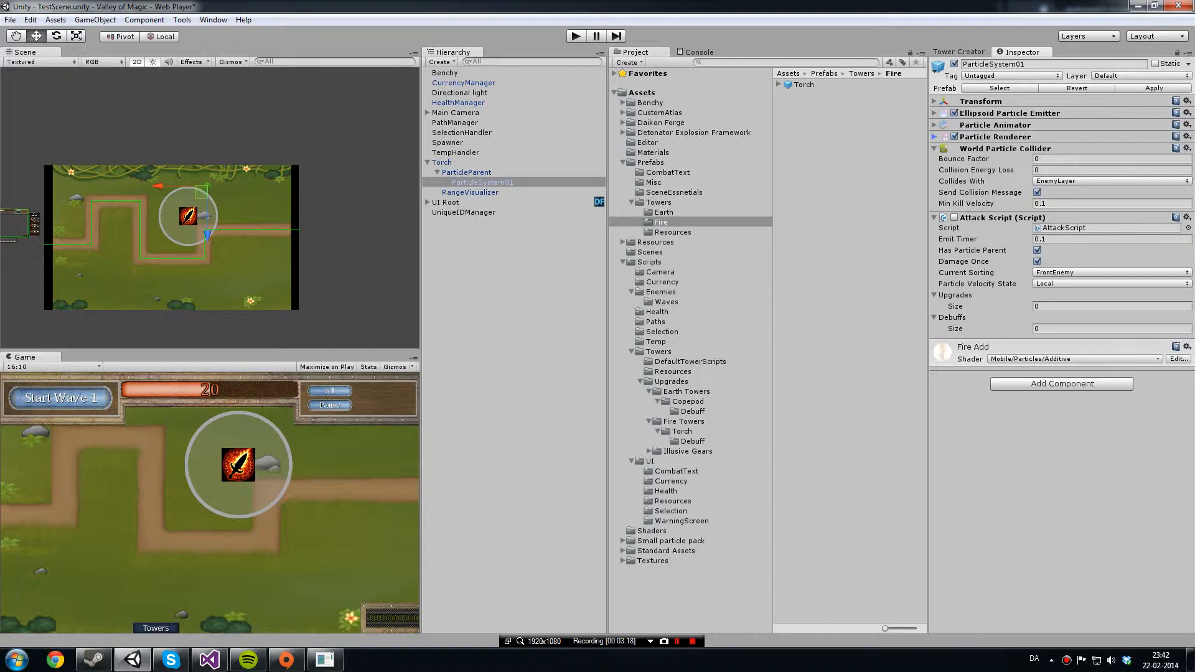
Expand ParticleSystem01's Ellipsoid Particle Emitter and check the ParticleParent's Transform position.
left_click(935, 113)
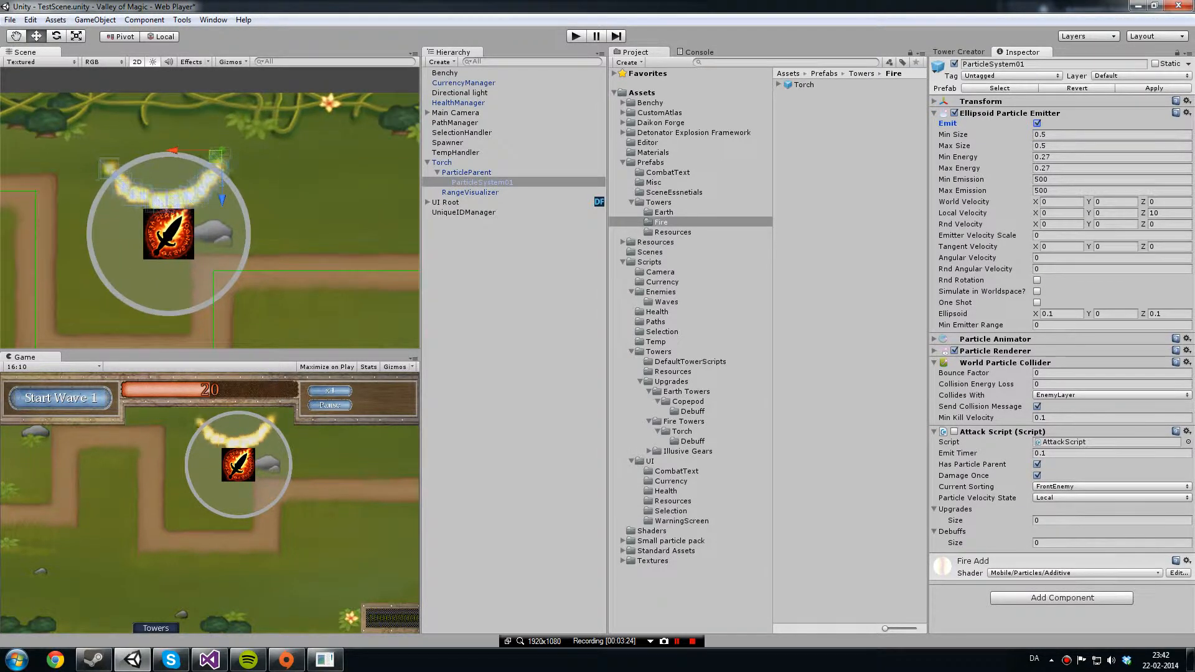
left_click(466, 173)
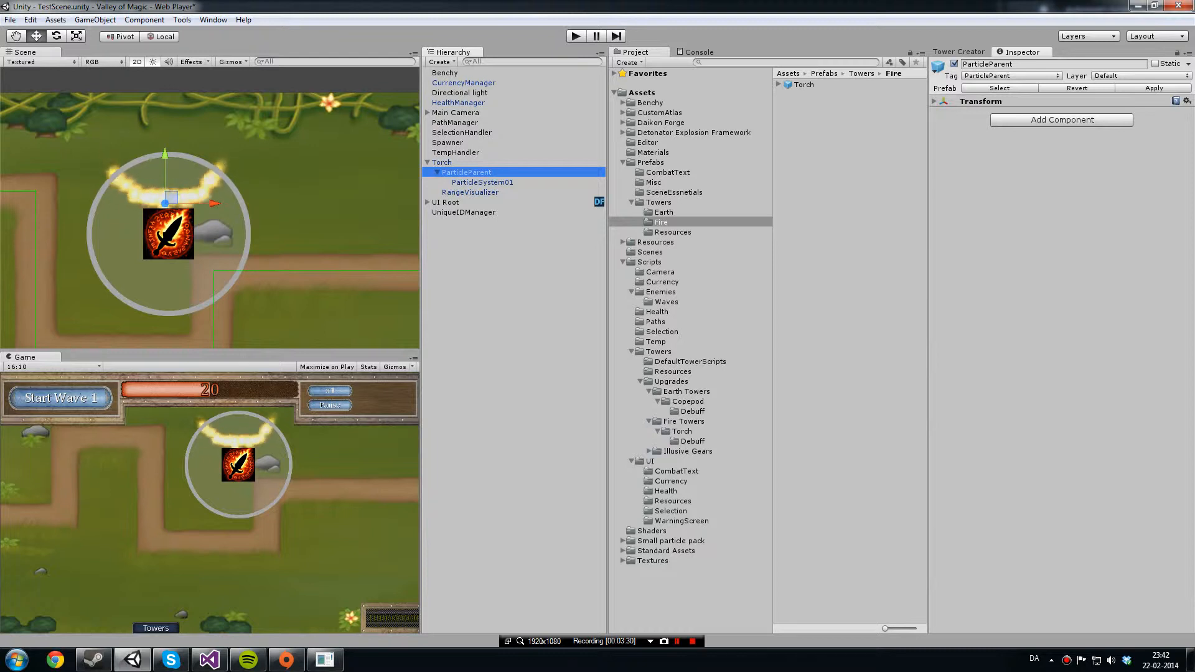
left_click(935, 101)
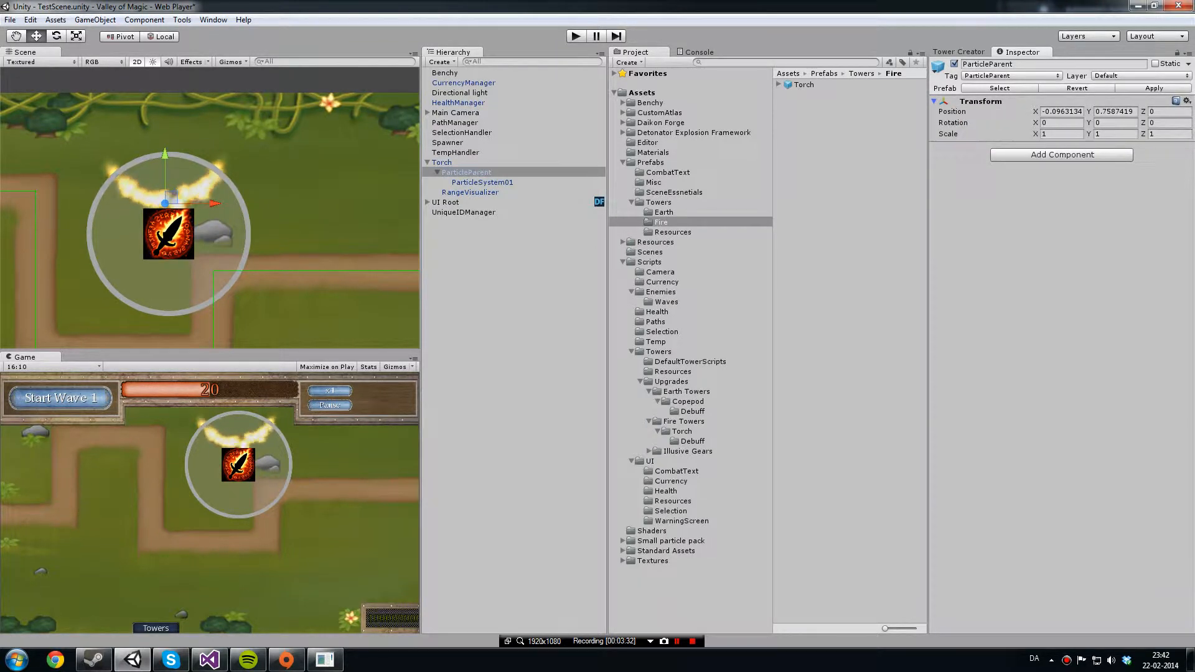
left_click(933, 101)
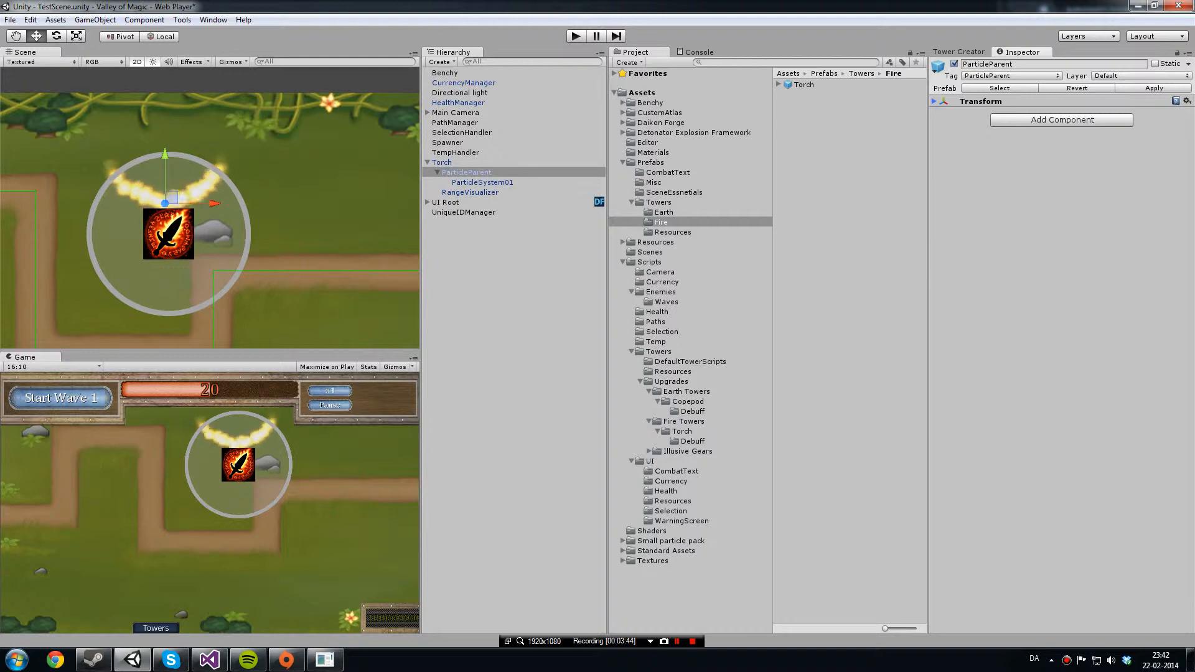
Toggle between ParticleParent and ParticleSystem01, then select Torch to show its damage and range upgrades.
left_click(466, 171)
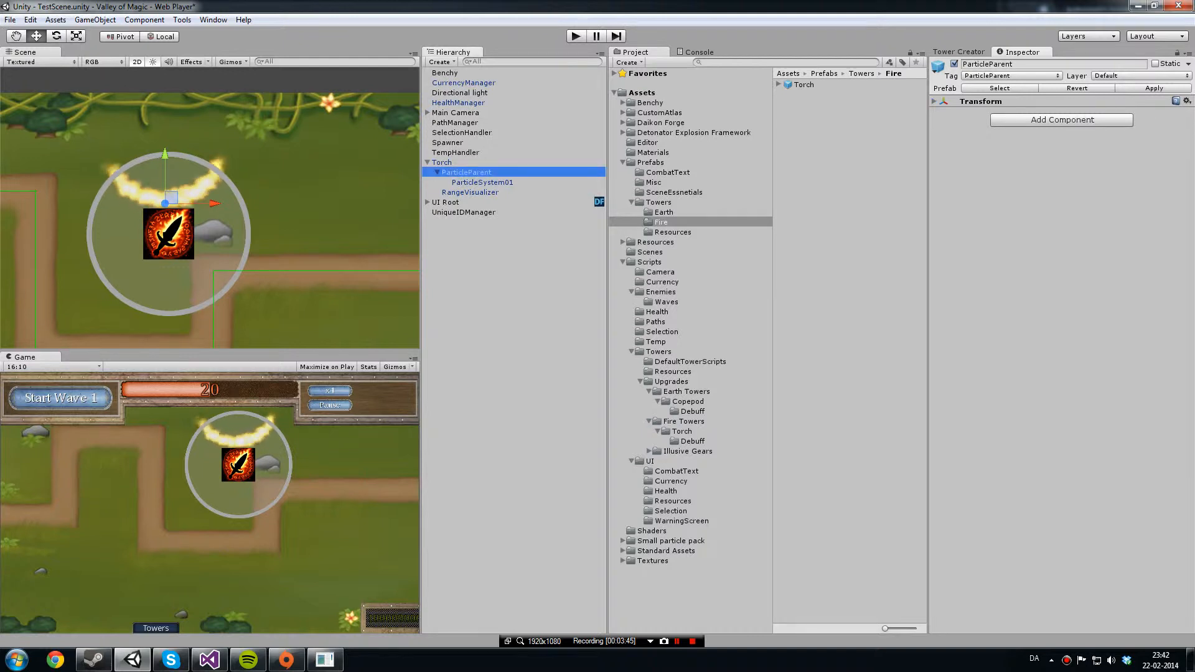
left_click(481, 182)
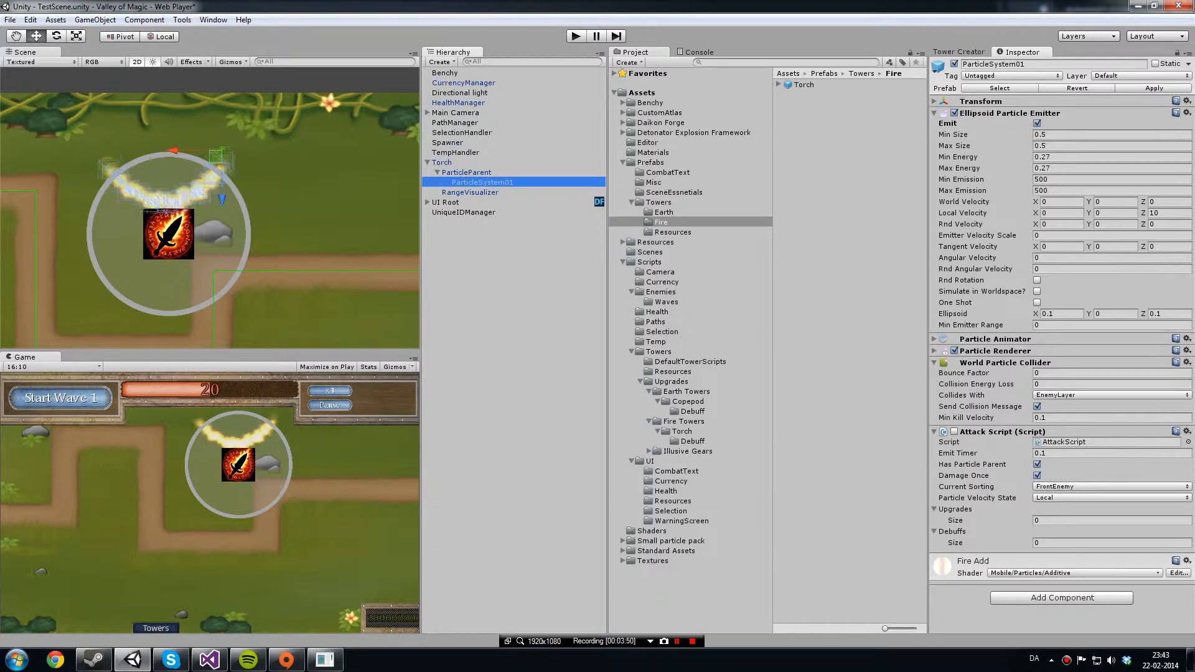
left_click(466, 172)
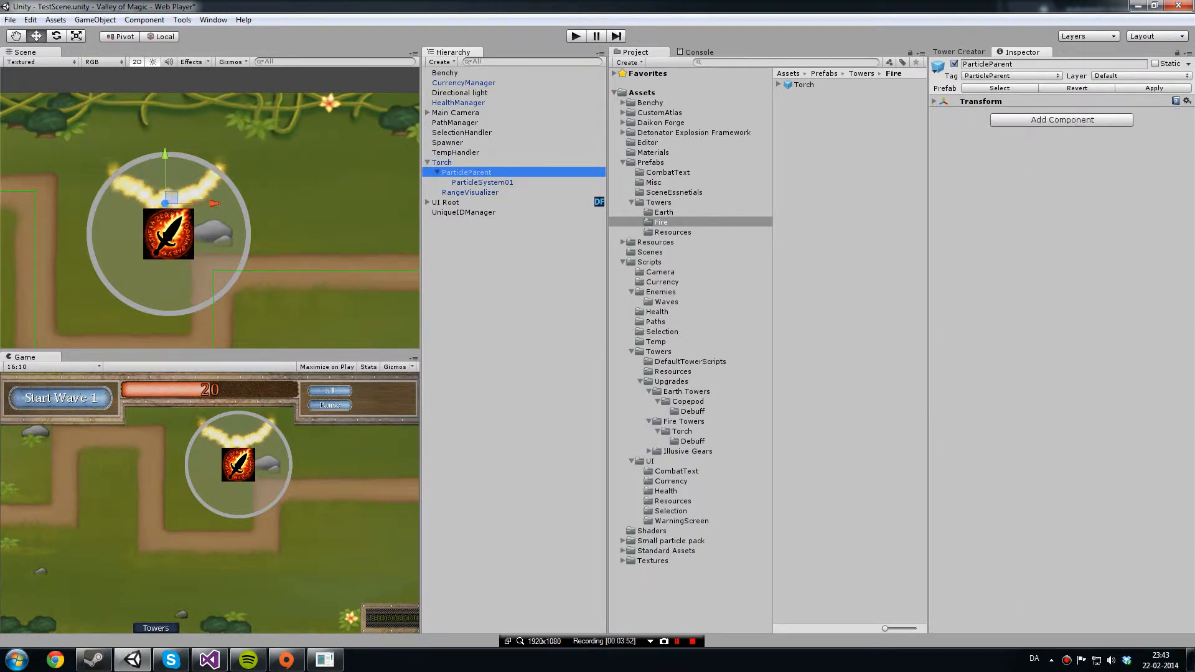
left_click(482, 183)
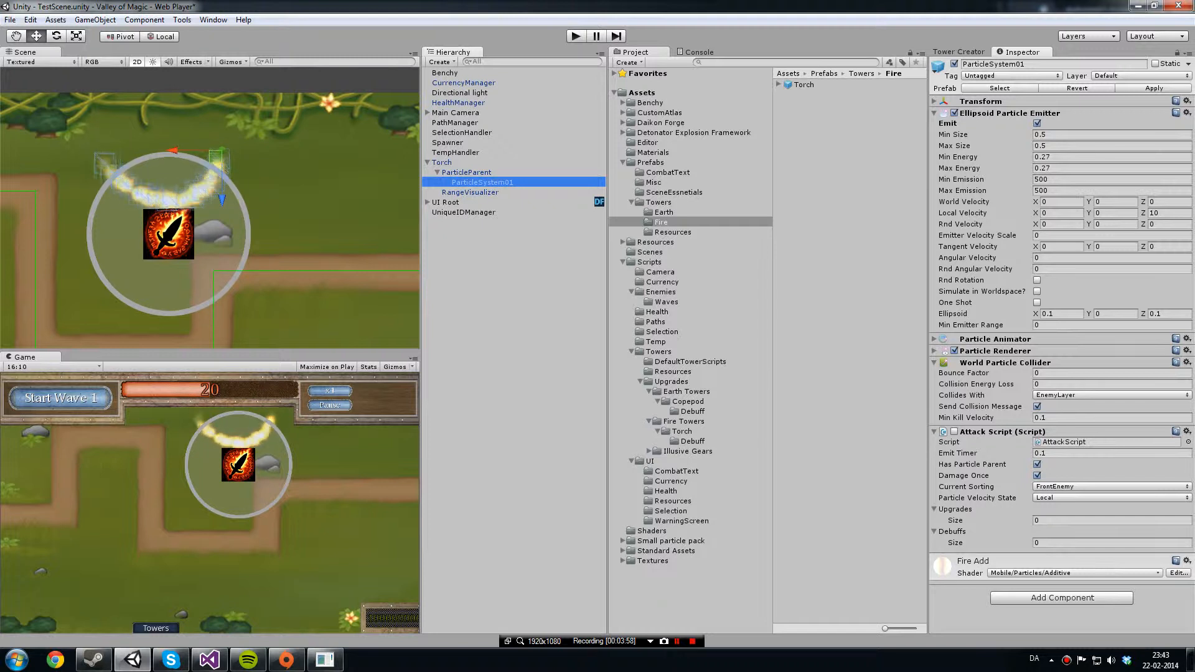
left_click(466, 172)
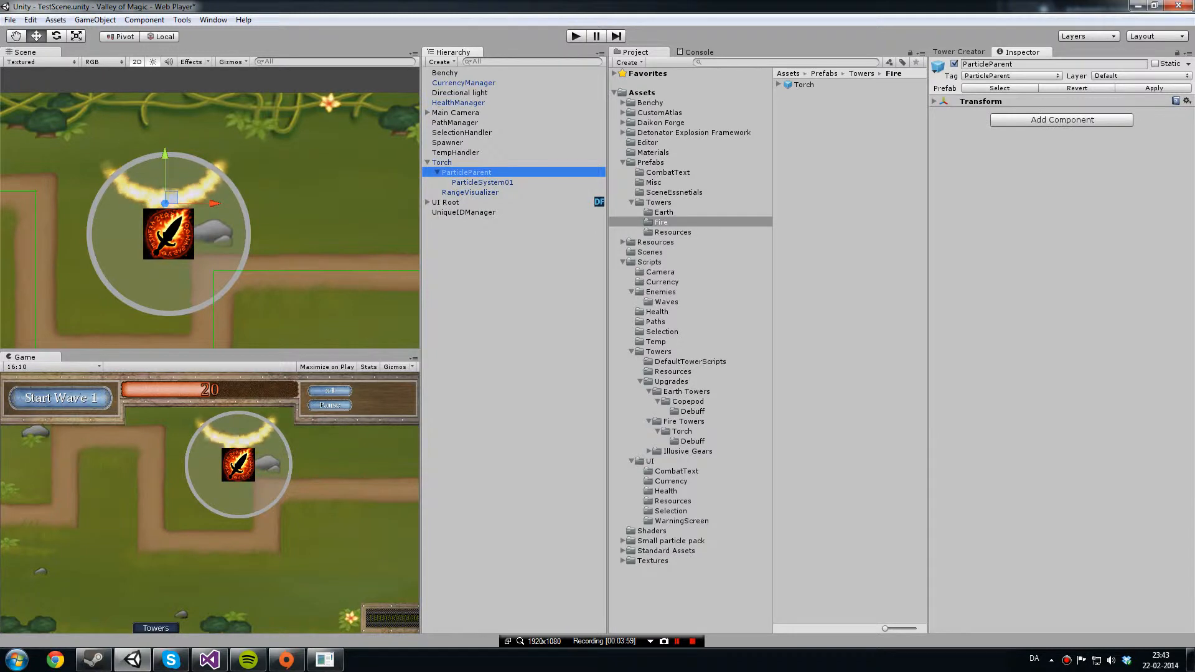
left_click(442, 162)
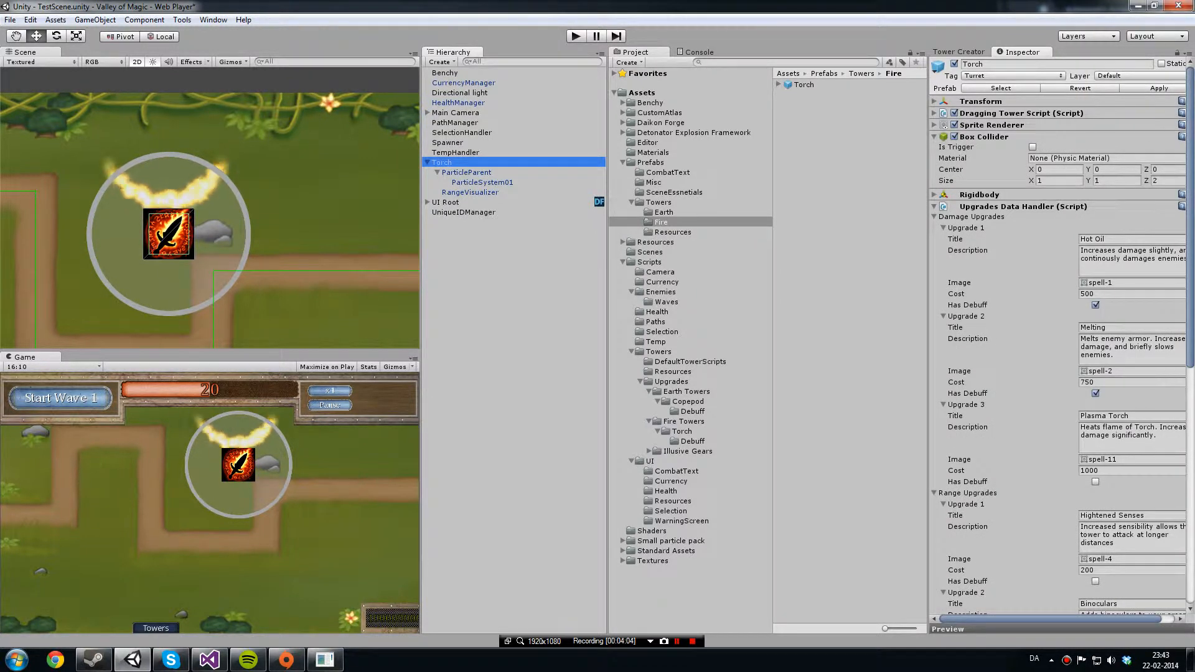
Collapse Upgrades Data Handler, glance at ParticleParent, TempHandler and ParticleSystem01, then show the Tower Creator panel.
left_click(935, 207)
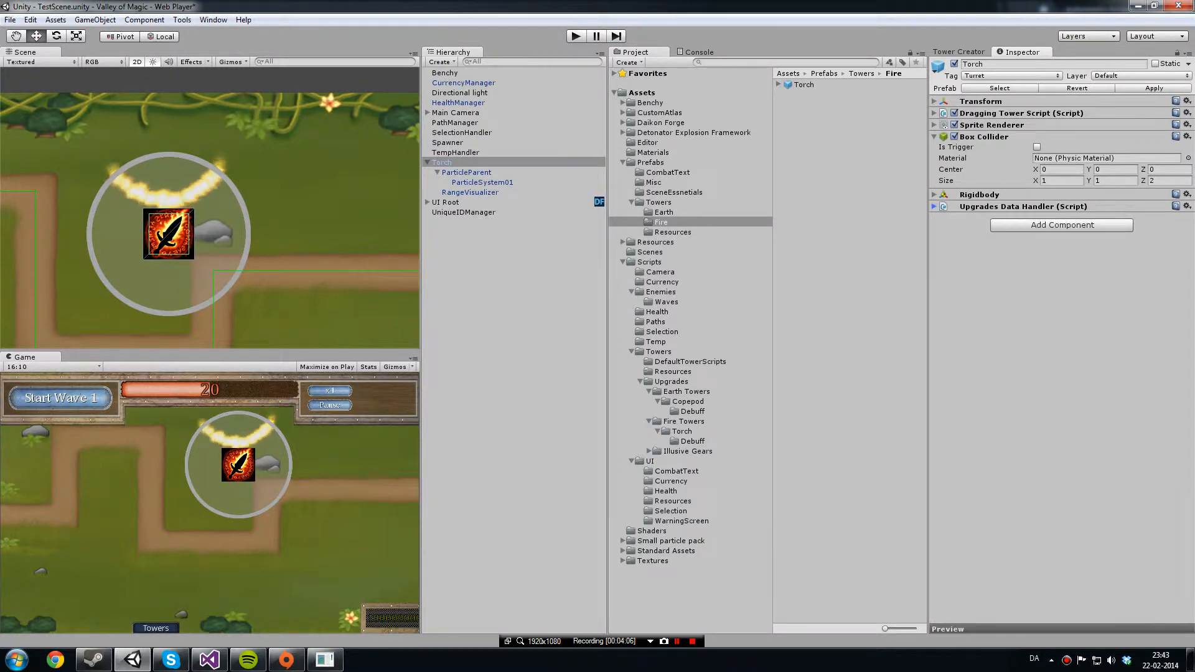
left_click(466, 172)
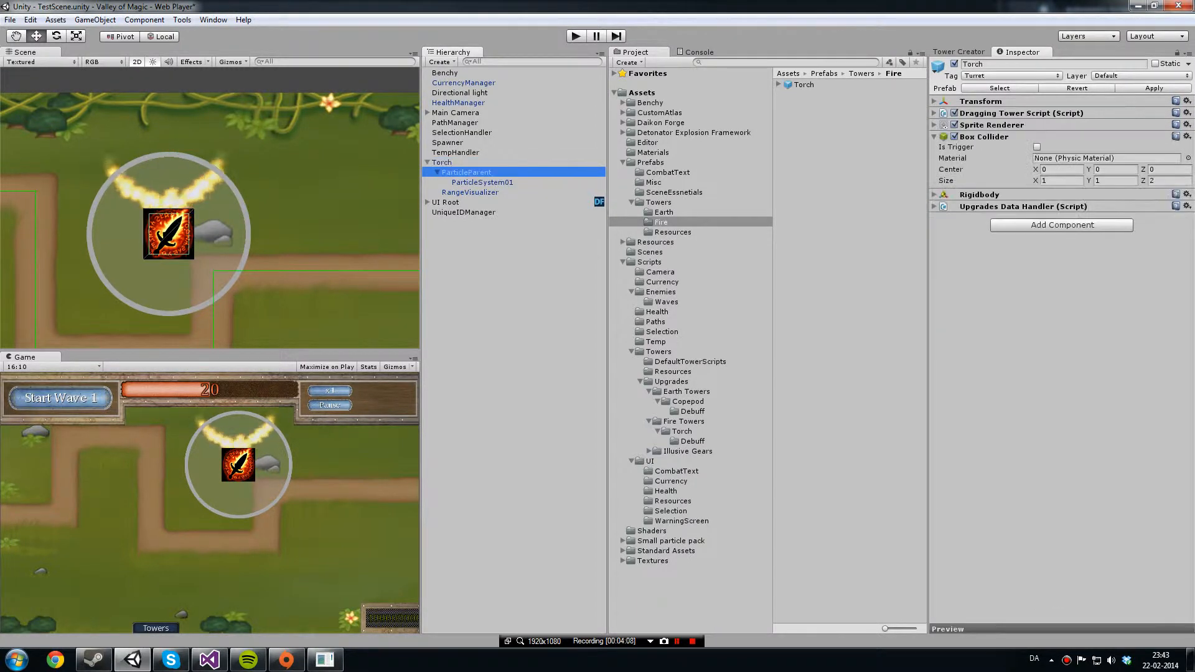
left_click(456, 152)
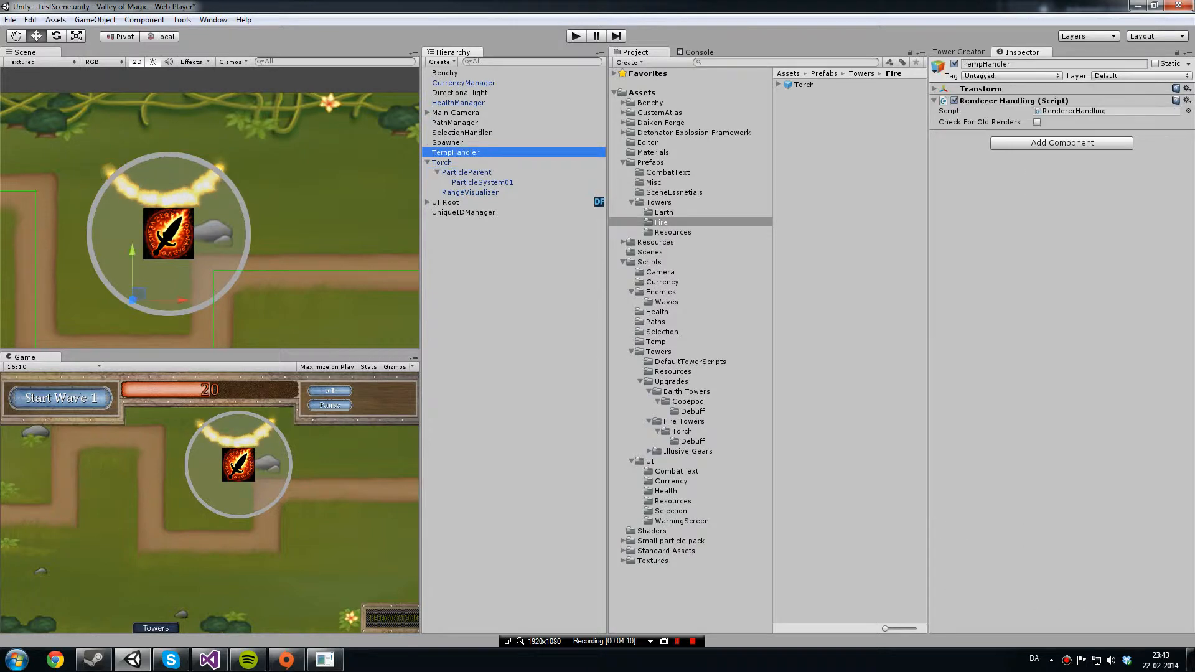
left_click(481, 182)
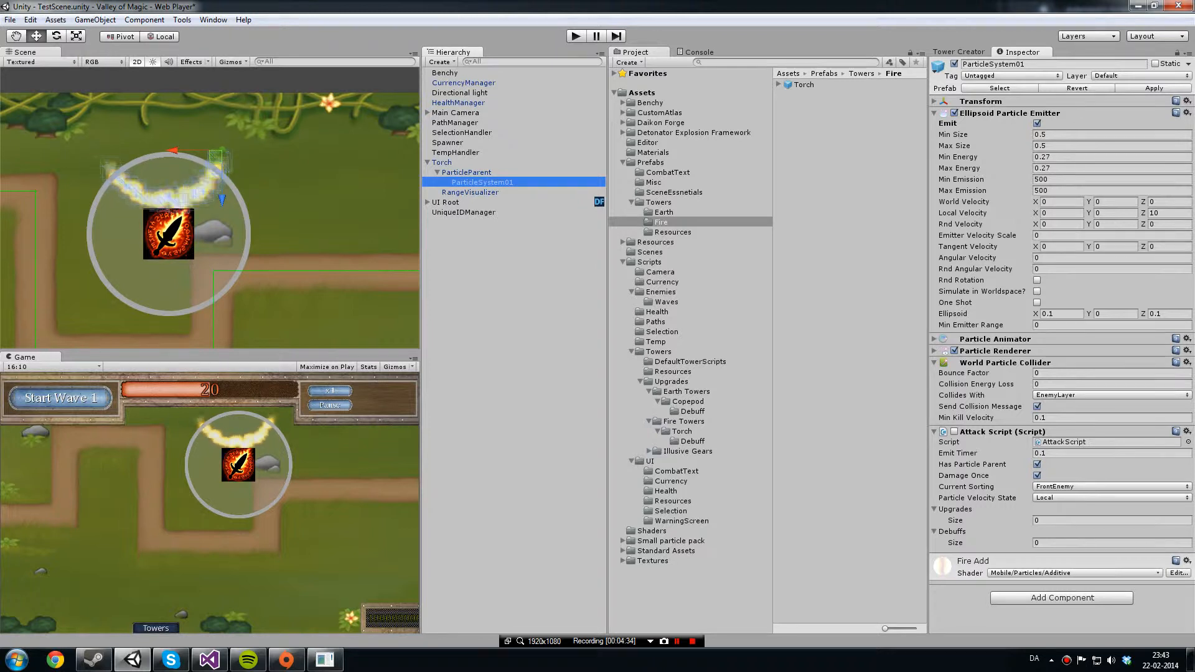
left_click(957, 51)
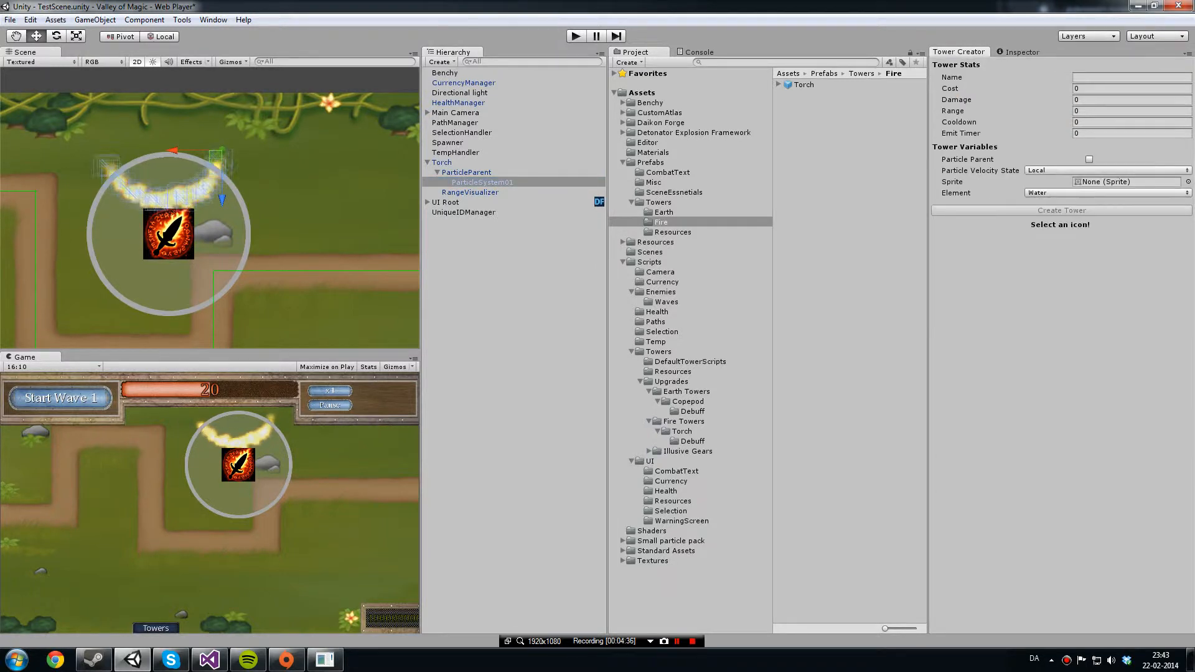